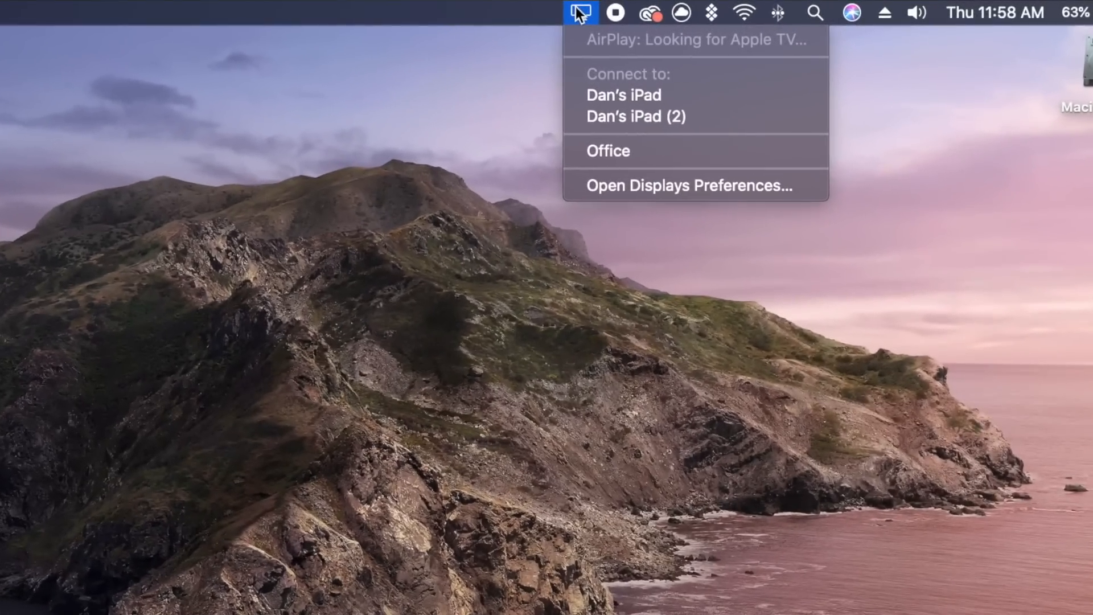
mouse_move(623, 95)
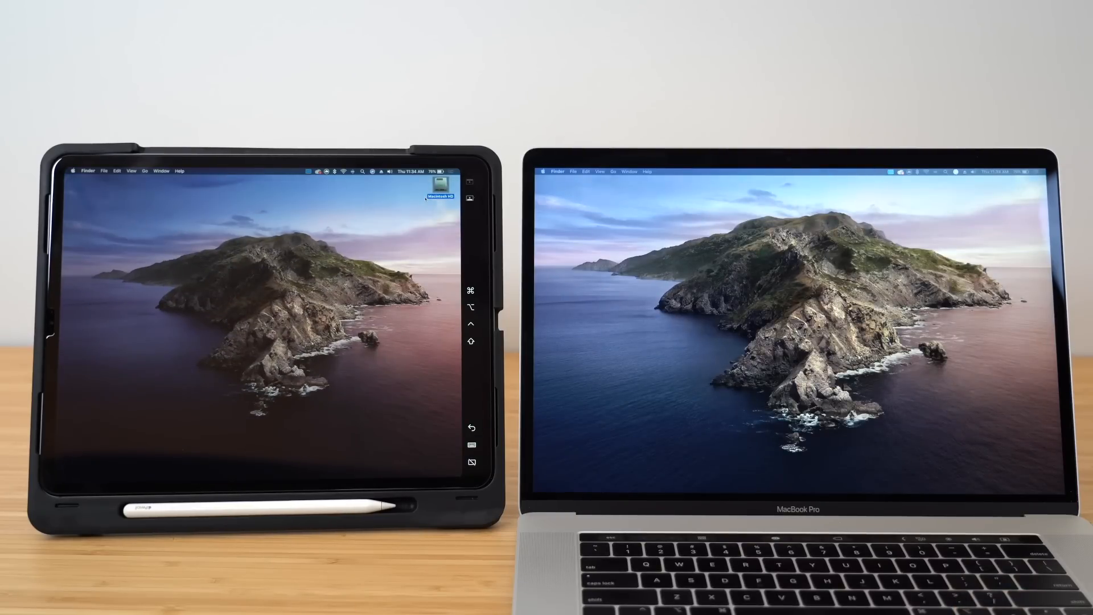
Reopen the AirPlay menu to show the iPad display connection options.
left_click(581, 12)
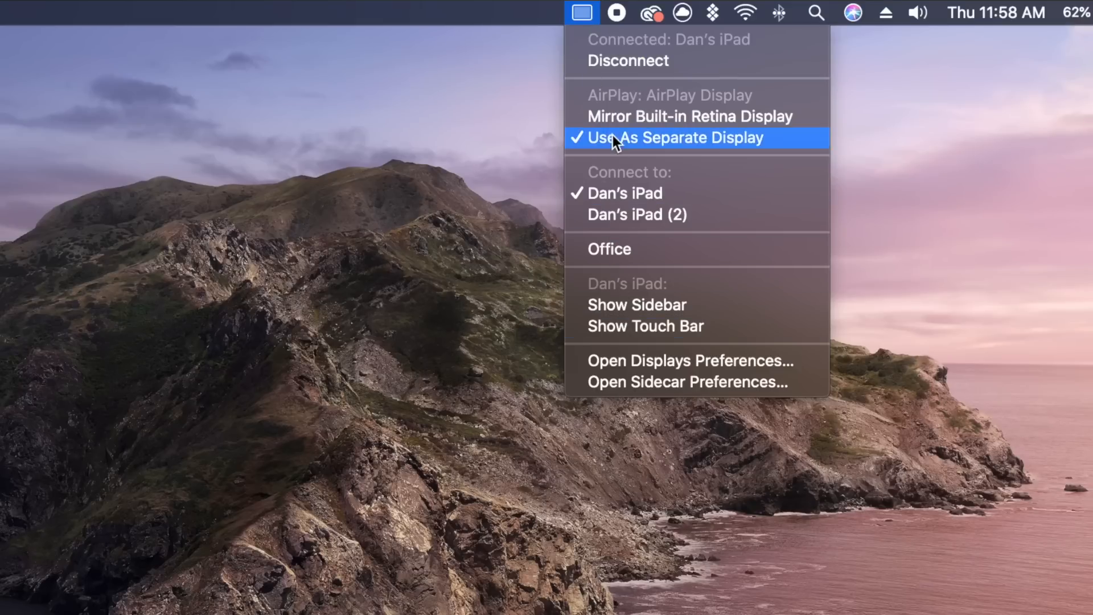
mouse_move(621, 116)
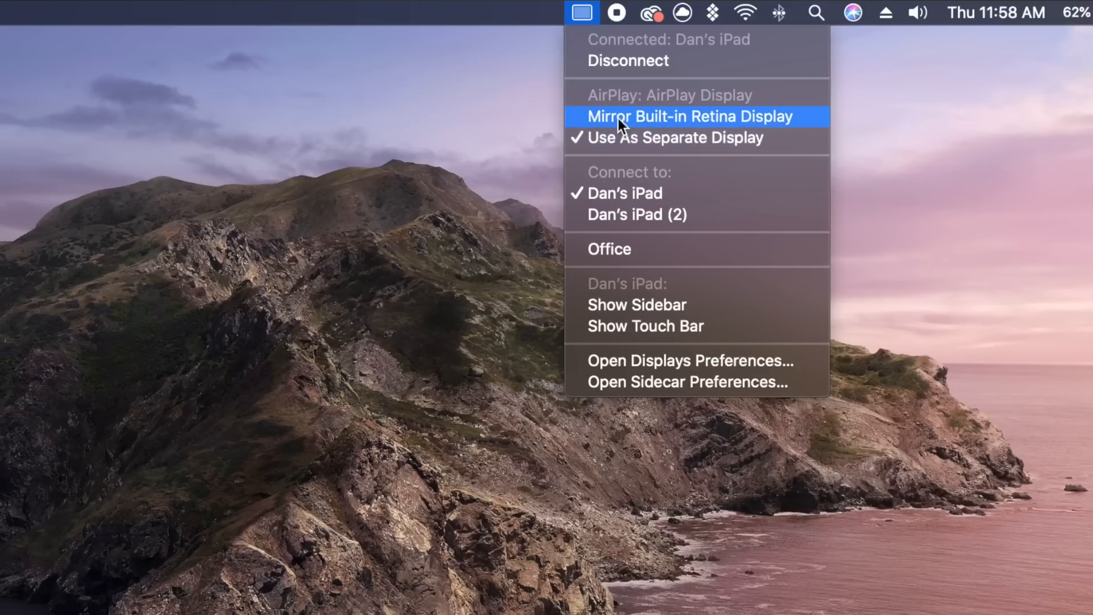
mouse_move(624, 193)
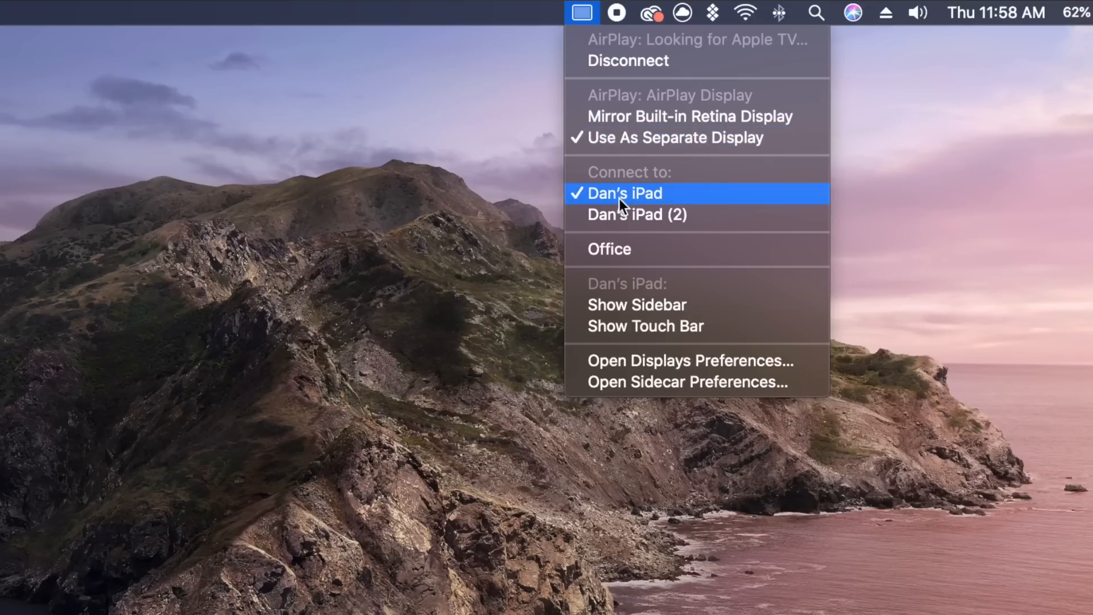
mouse_move(636, 305)
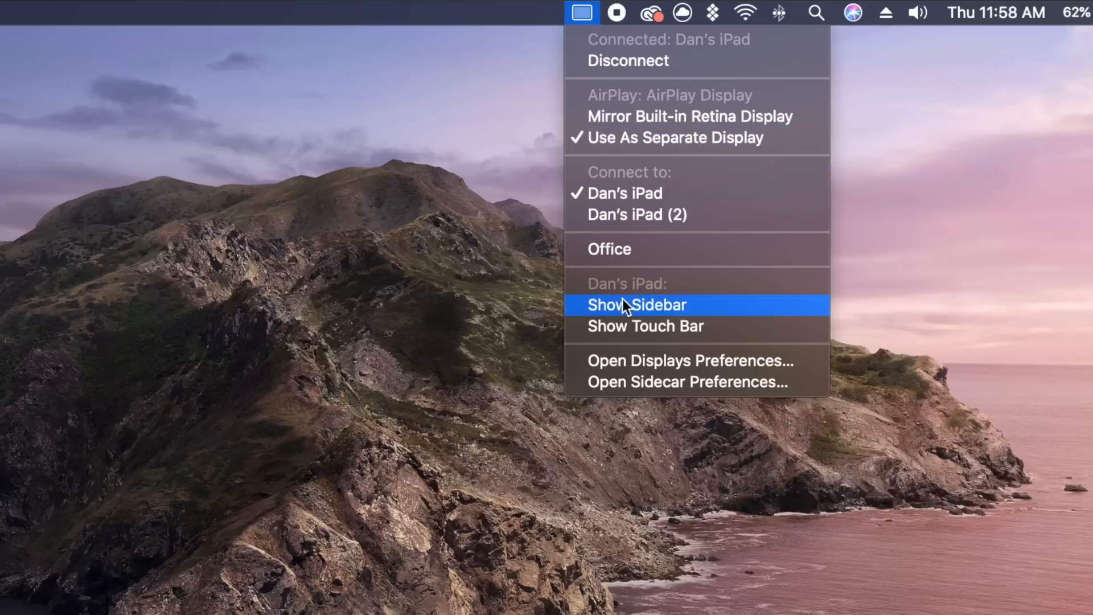
left_click(636, 304)
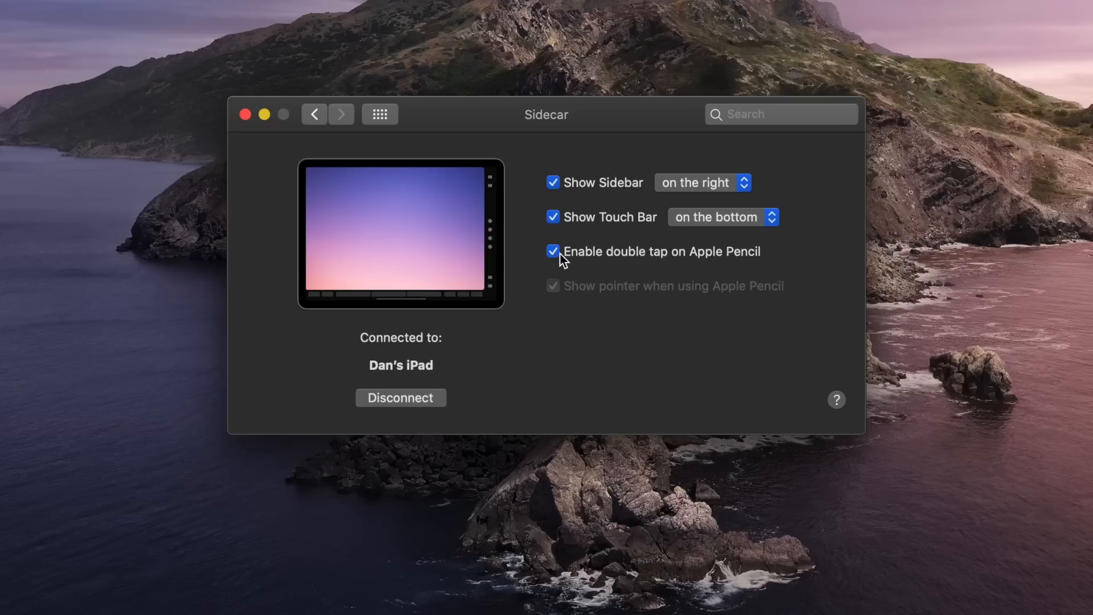
mouse_move(1044, 275)
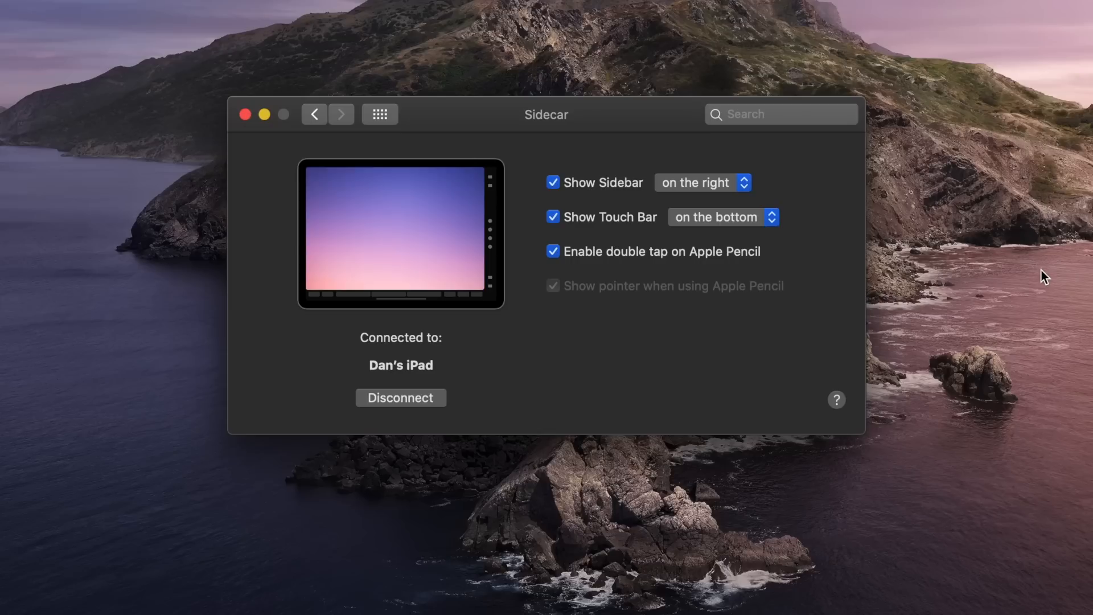
Uncheck Show Sidebar and Show Touch Bar in the Sidecar pane.
left_click(553, 183)
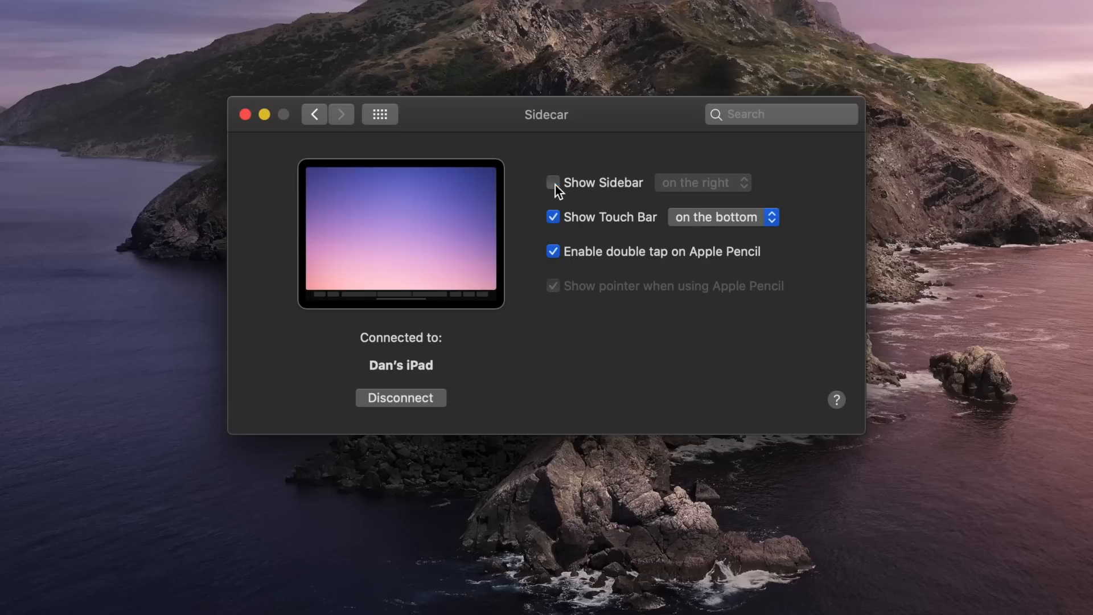
left_click(553, 217)
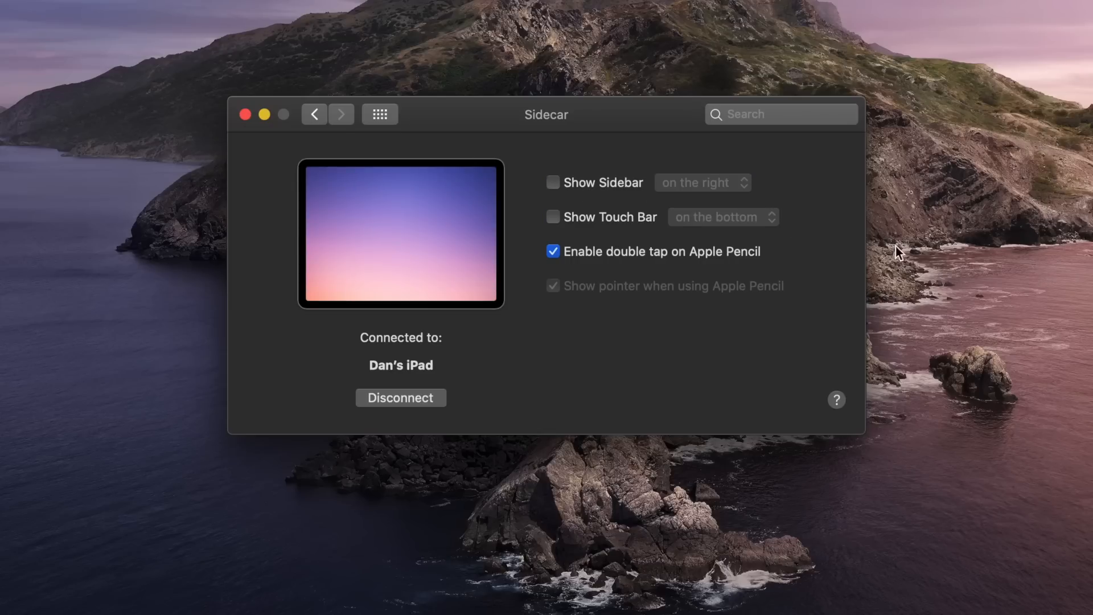